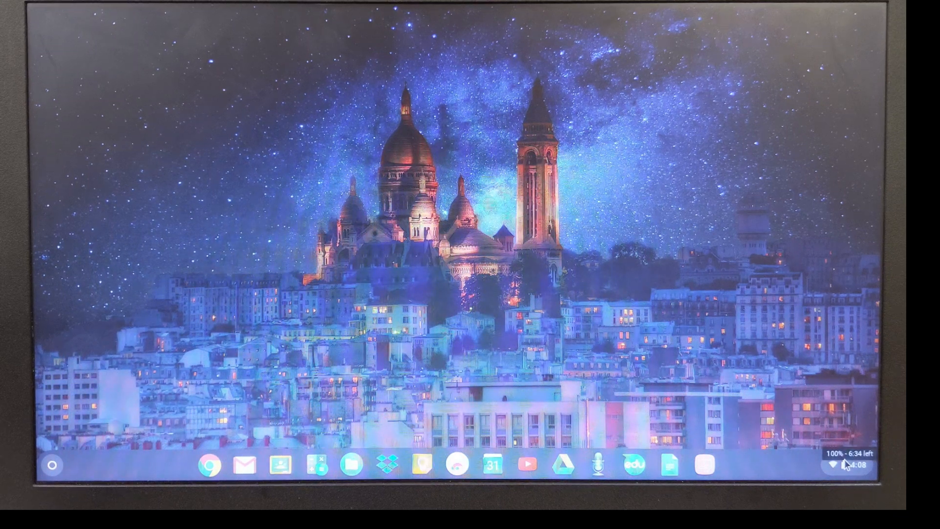
Open Chrome OS Settings from the shelf's quick settings panel
{"action": "left_click", "coordinate": [846, 464]}
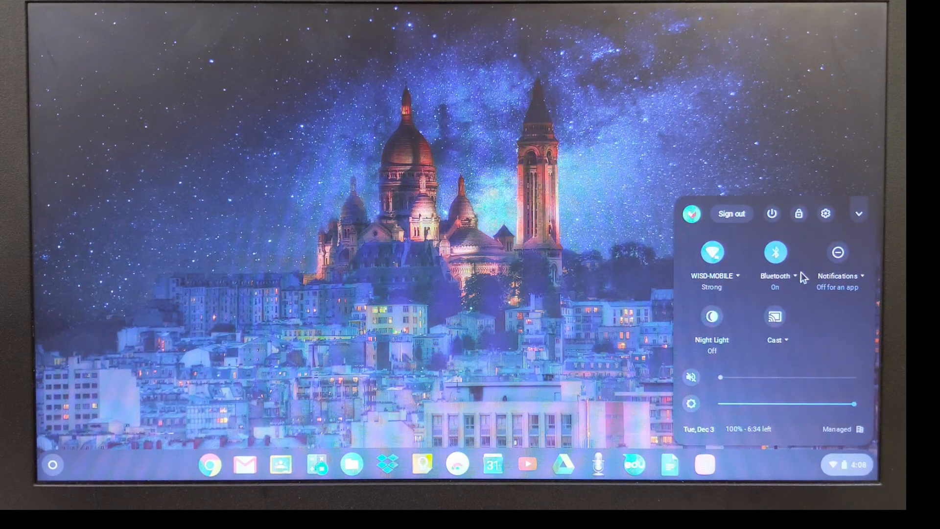
{"action": "mouse_move", "coordinate": [833, 229]}
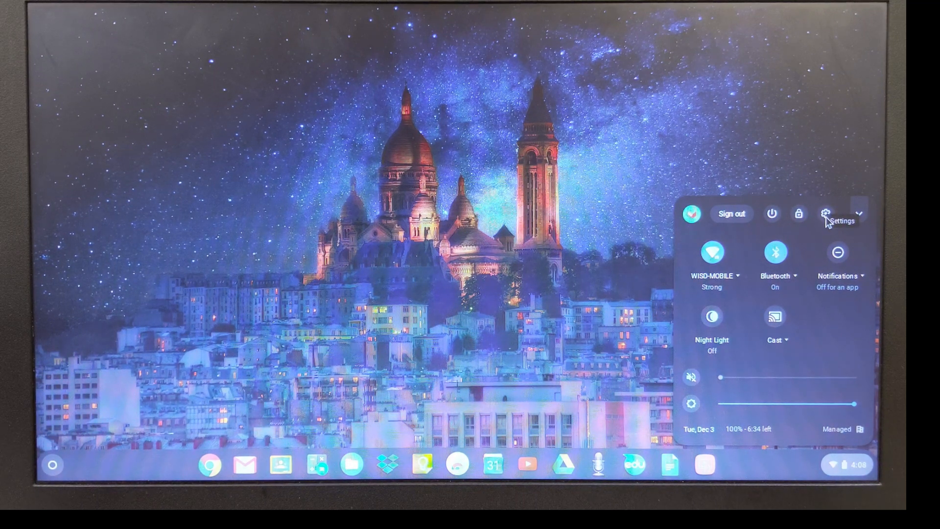
{"action": "left_click", "coordinate": [827, 214]}
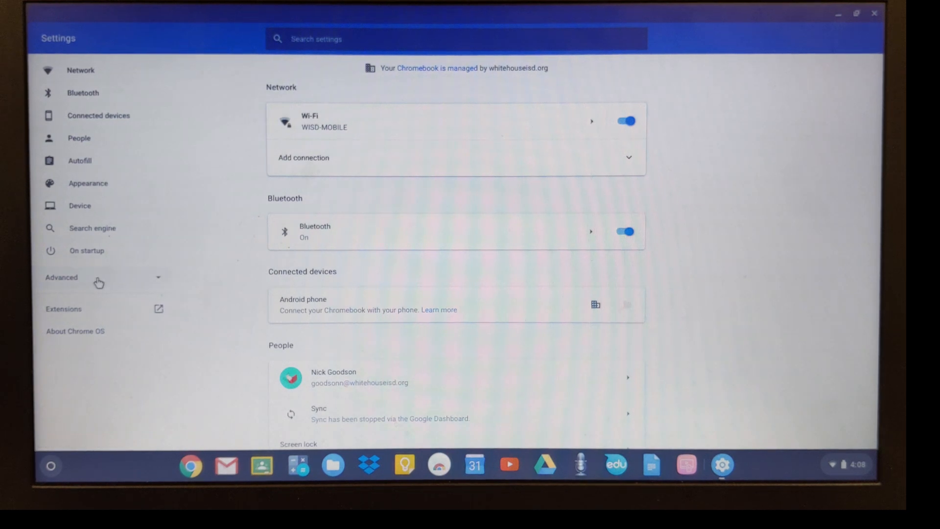
Go to the Reset settings page under Advanced, showing Restore defaults and Powerwash
{"action": "left_click", "coordinate": [61, 277]}
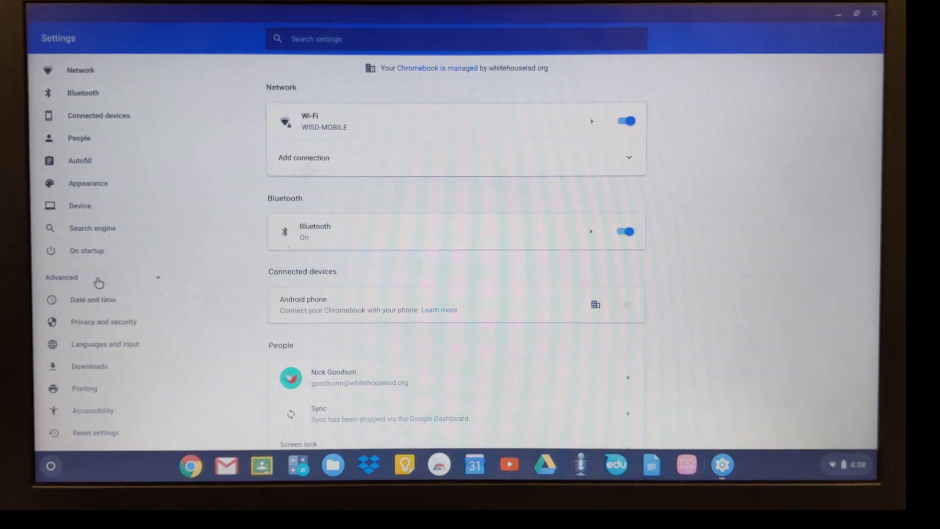
{"action": "scroll", "scroll_direction": "down", "scroll_amount": 3}
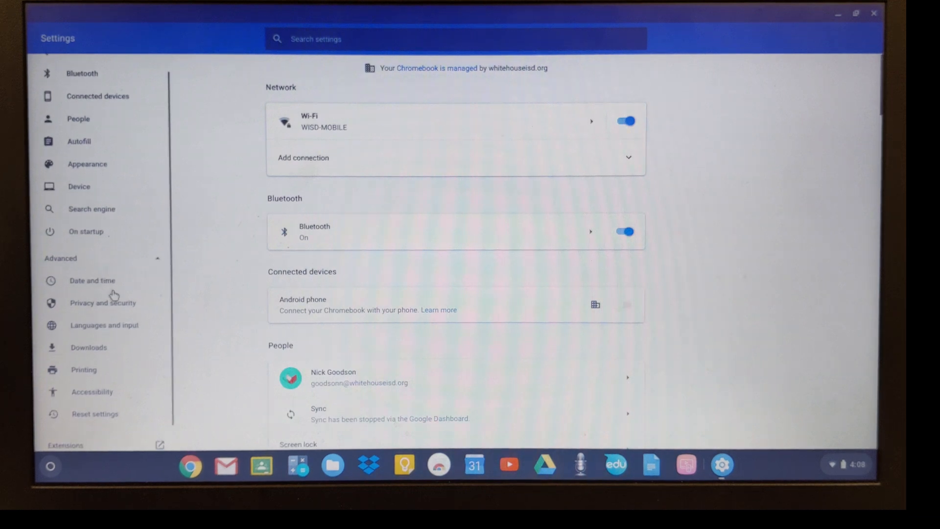
{"action": "scroll", "scroll_direction": "down", "scroll_amount": 3}
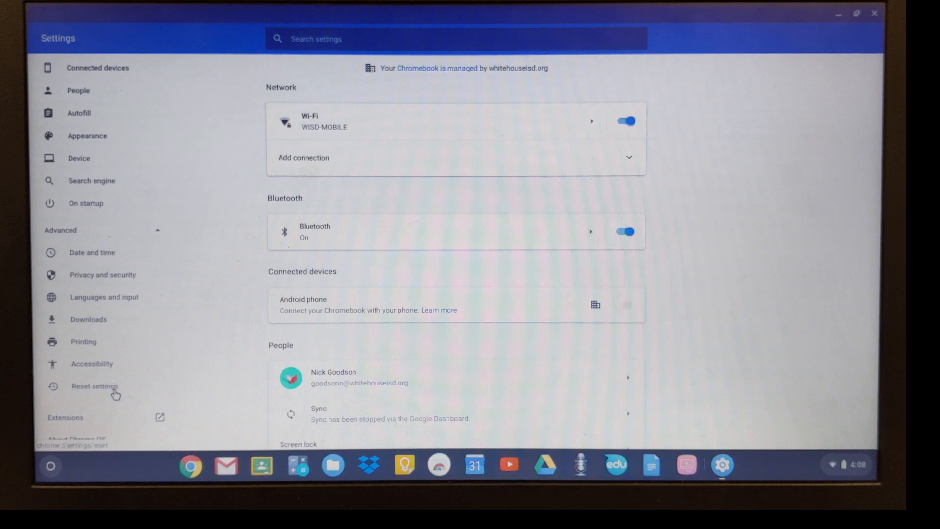
{"action": "left_click", "coordinate": [94, 386]}
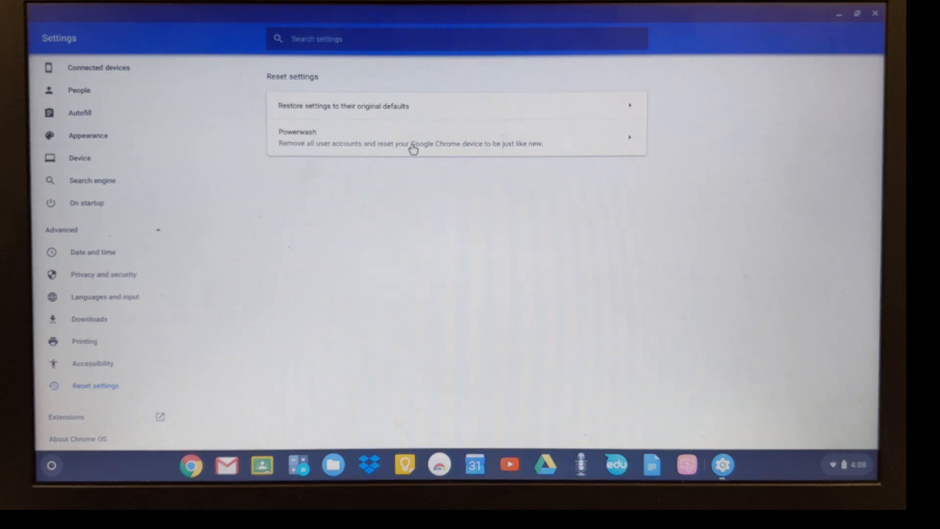
{"action": "mouse_move", "coordinate": [517, 151]}
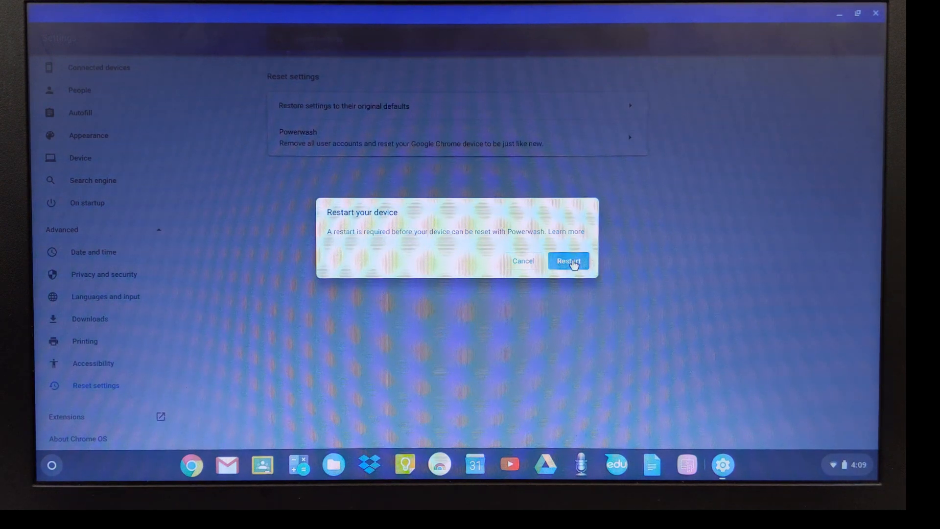
Restart into Powerwash and confirm wiping all accounts and local data
{"action": "left_click", "coordinate": [567, 261]}
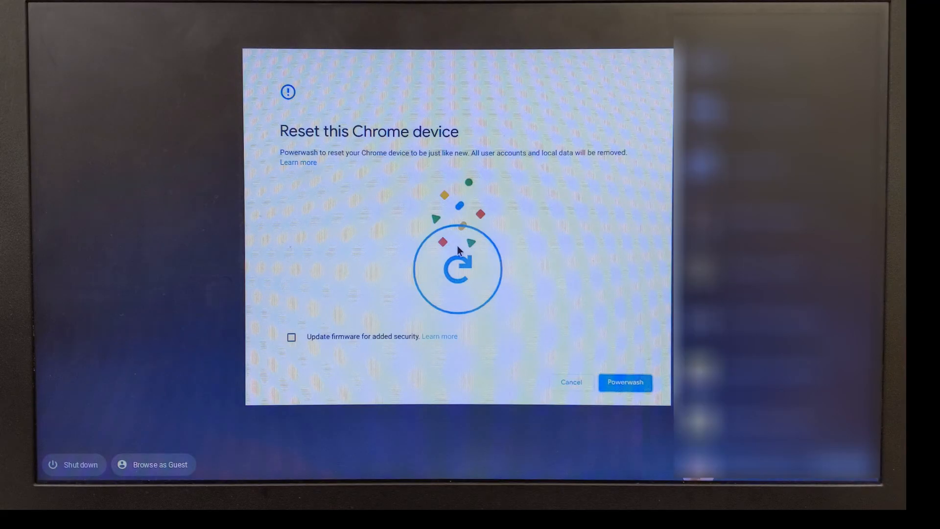
{"action": "mouse_move", "coordinate": [299, 138]}
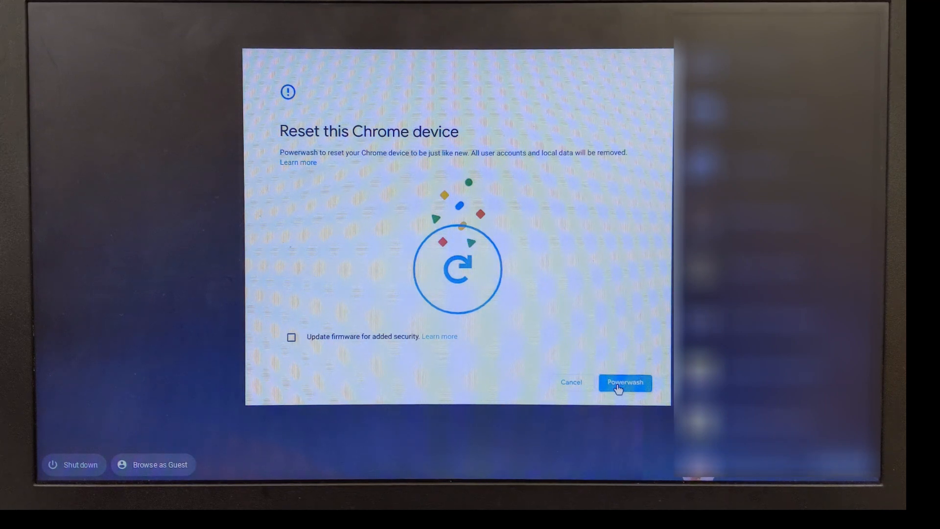
{"action": "left_click", "coordinate": [624, 383]}
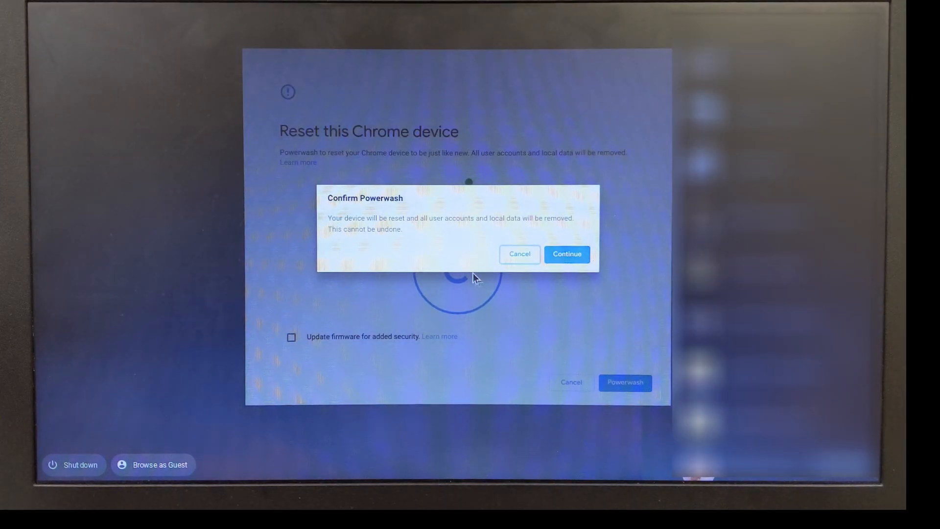
{"action": "mouse_move", "coordinate": [520, 256]}
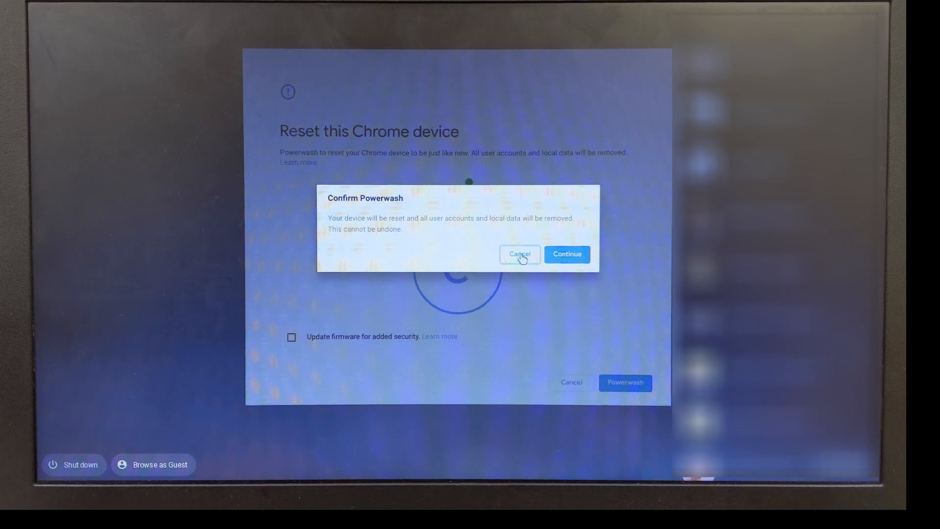
{"action": "left_click", "coordinate": [566, 254]}
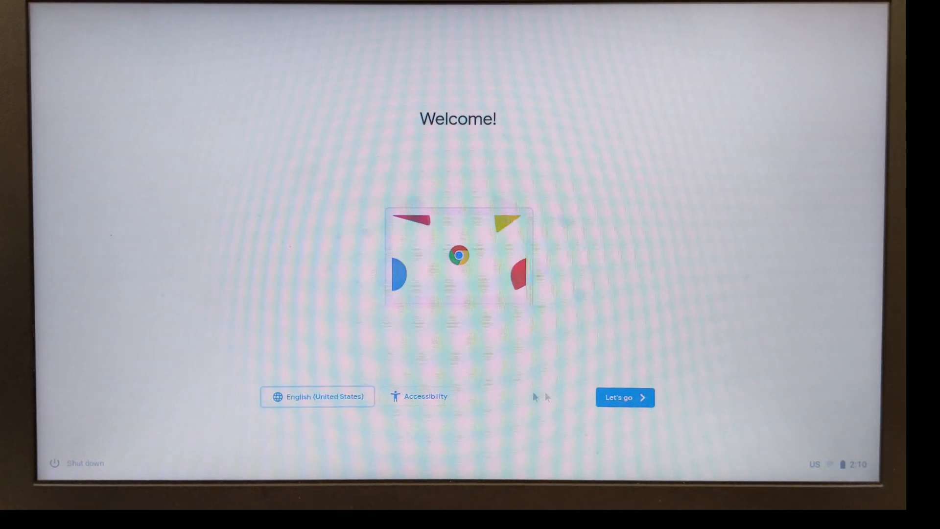
Begin device setup with Let's go, reaching the Connect to network step
{"action": "left_click", "coordinate": [624, 397]}
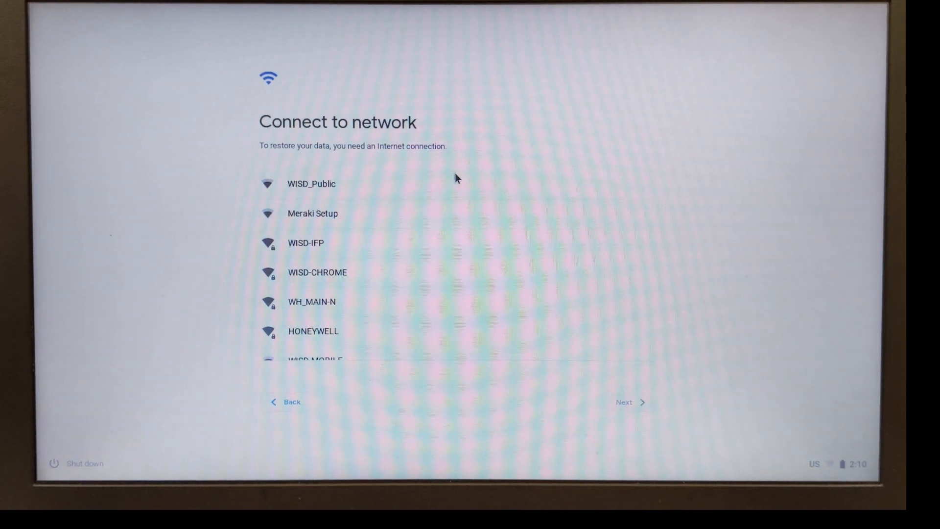
{"action": "mouse_move", "coordinate": [392, 193]}
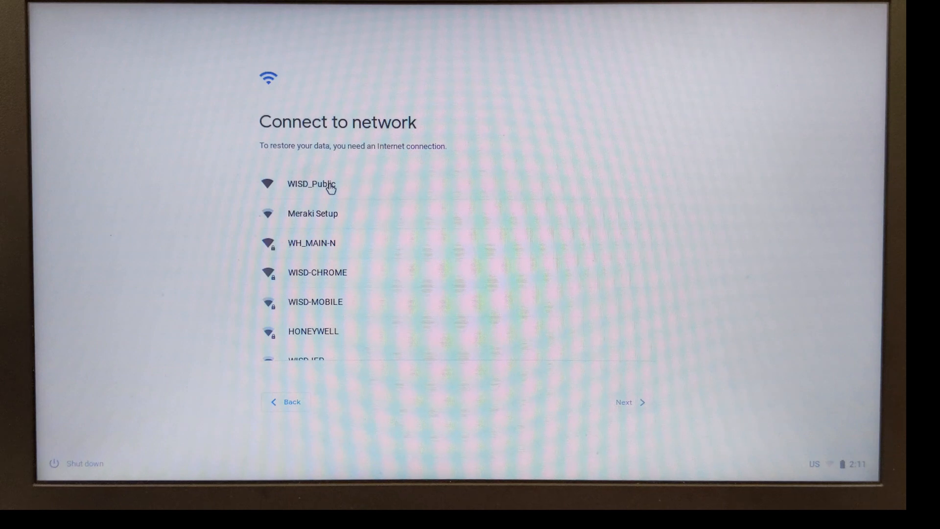
Connect the Chromebook to the WISD_Public Wi-Fi network
{"action": "left_click", "coordinate": [312, 183]}
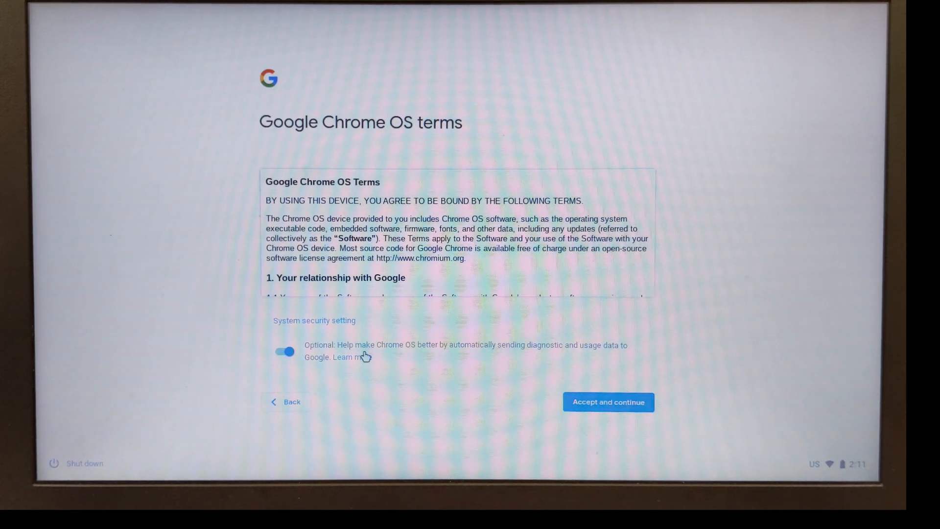
Turn off sending diagnostic and usage data and accept the Chrome OS terms
{"action": "left_click", "coordinate": [284, 351]}
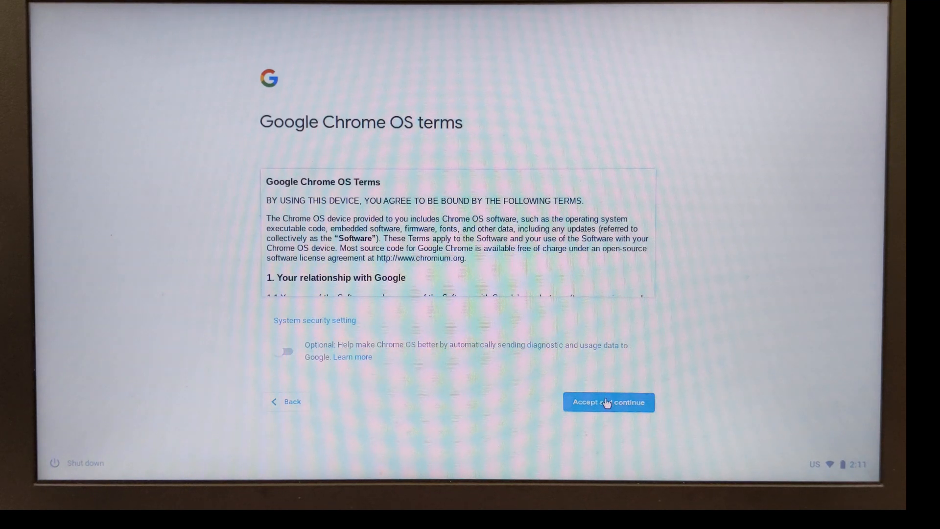
{"action": "left_click", "coordinate": [608, 402]}
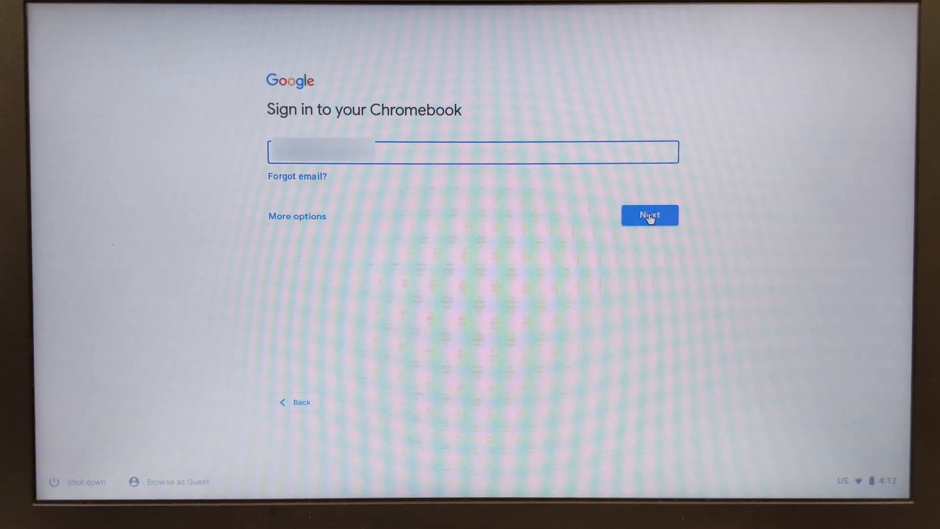
Submit the parent account email on the Chromebook sign-in screen
{"action": "left_click", "coordinate": [648, 215]}
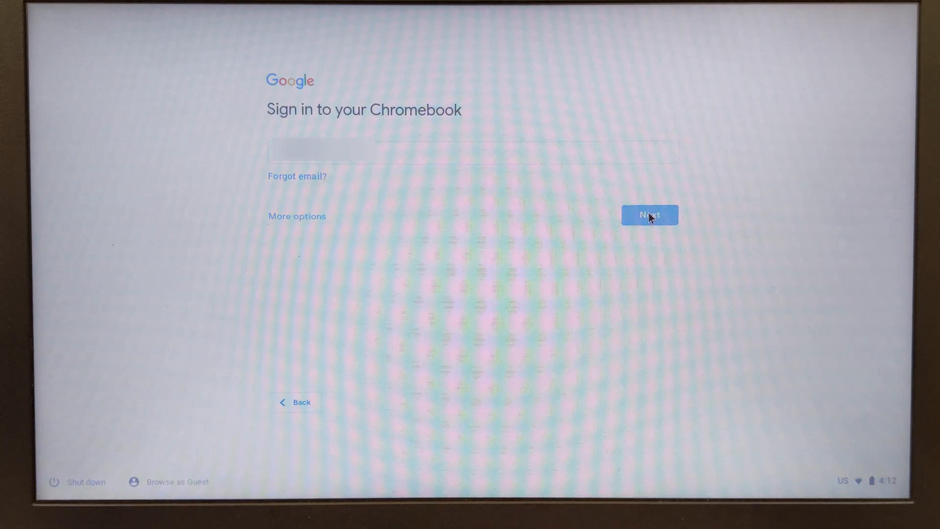
Enter the account password to sign in and accept the sync and personalization terms
{"action": "left_click", "coordinate": [650, 214]}
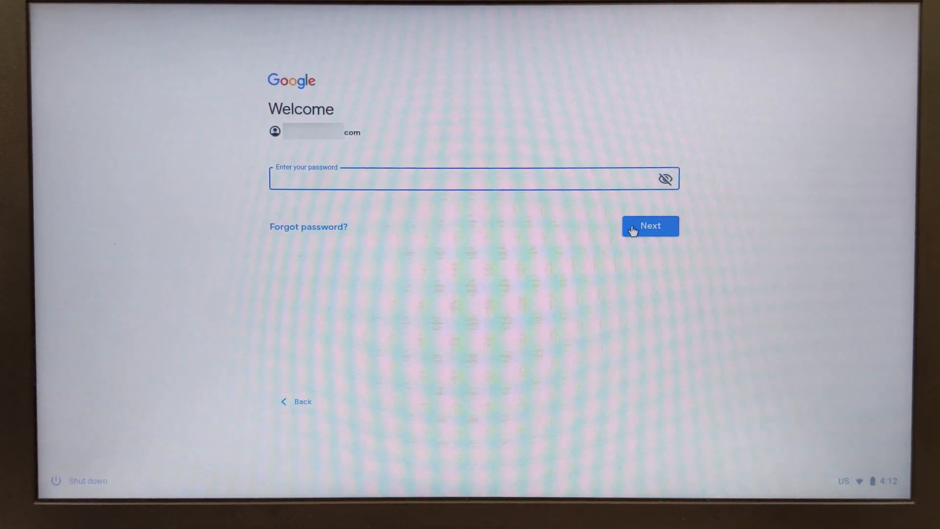
{"action": "type", "text": "•"}
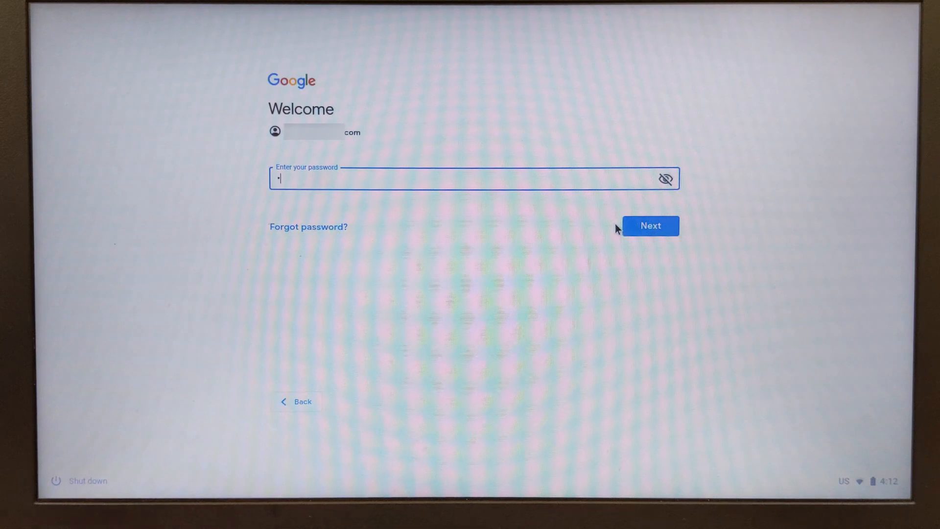
{"action": "type", "text": "•••"}
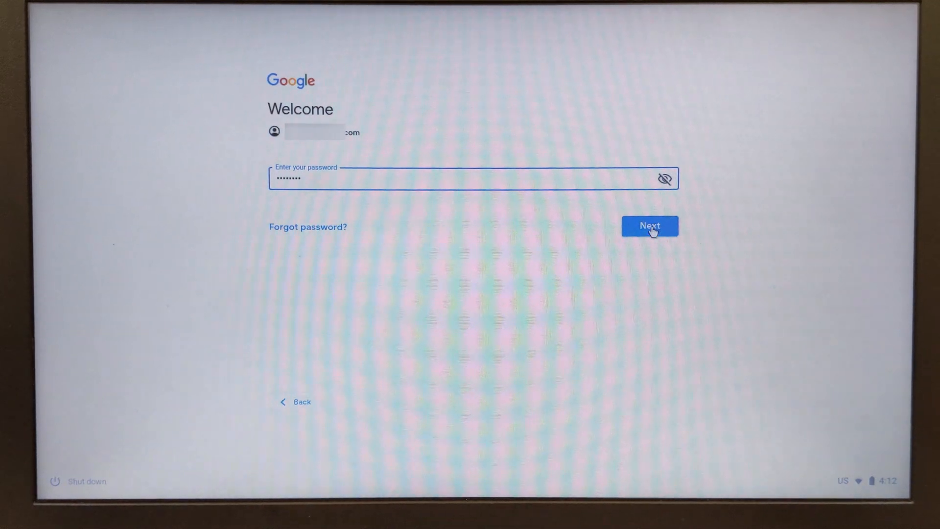
{"action": "left_click", "coordinate": [650, 226]}
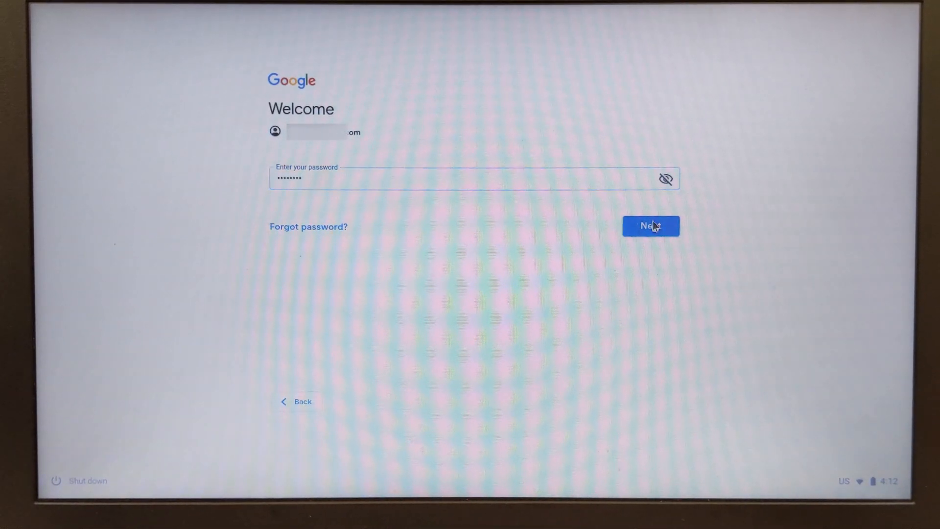
{"action": "left_click", "coordinate": [650, 226]}
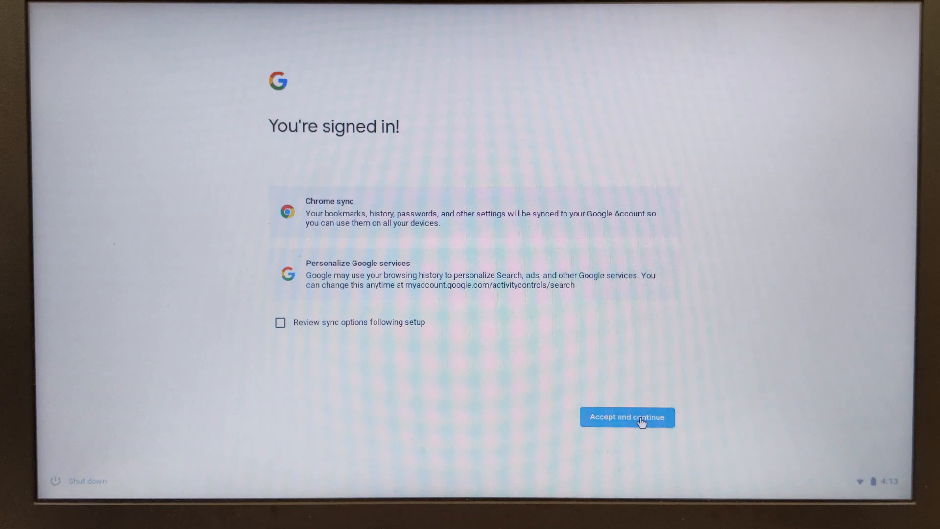
{"action": "left_click", "coordinate": [626, 418]}
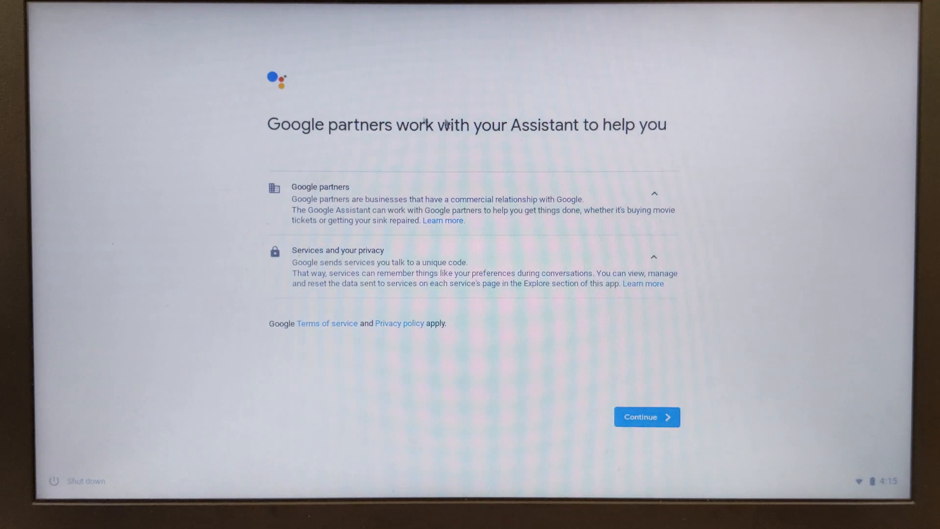
{"action": "mouse_move", "coordinate": [713, 413]}
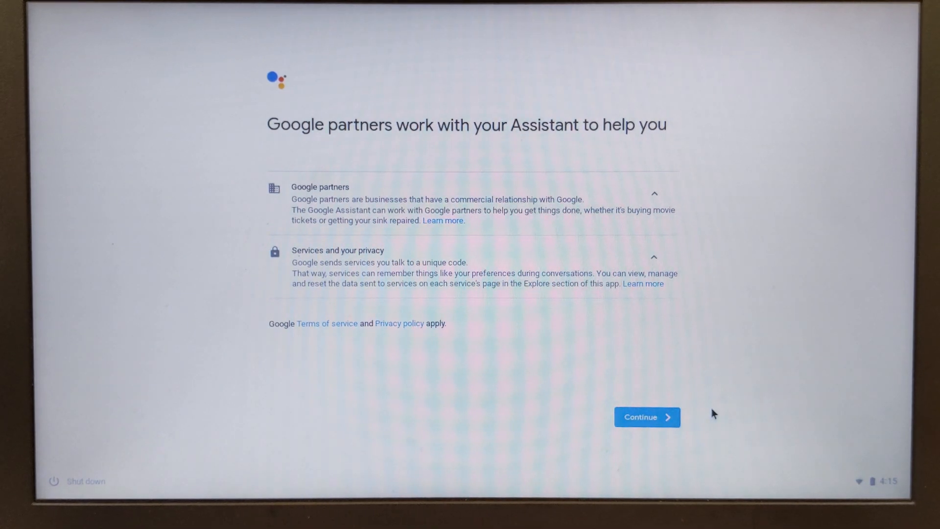
Finish the Google Assistant setup and decline connecting the Android phone
{"action": "left_click", "coordinate": [647, 417]}
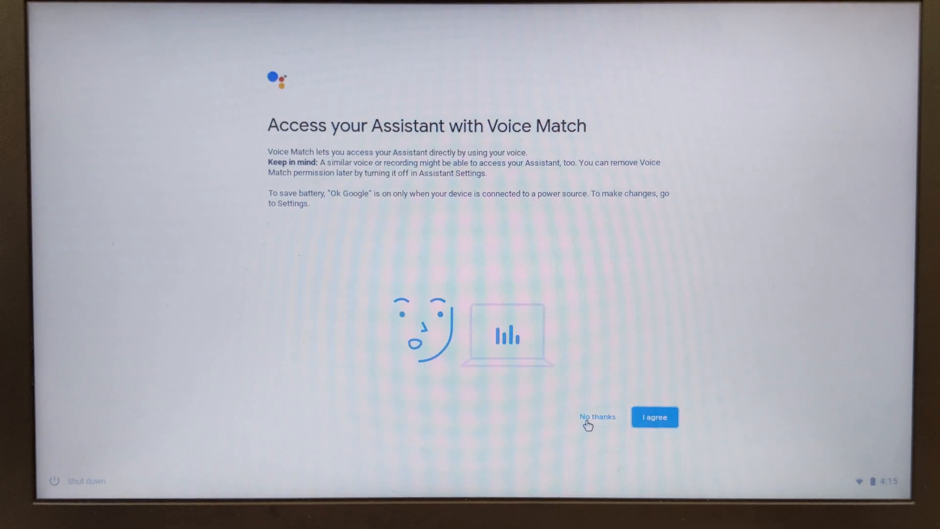
{"action": "left_click", "coordinate": [654, 417]}
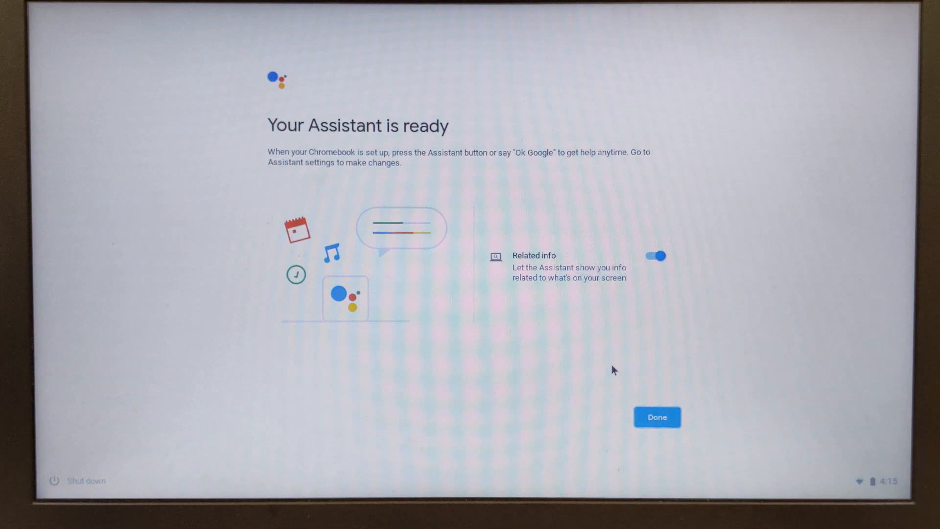
{"action": "mouse_move", "coordinate": [672, 274]}
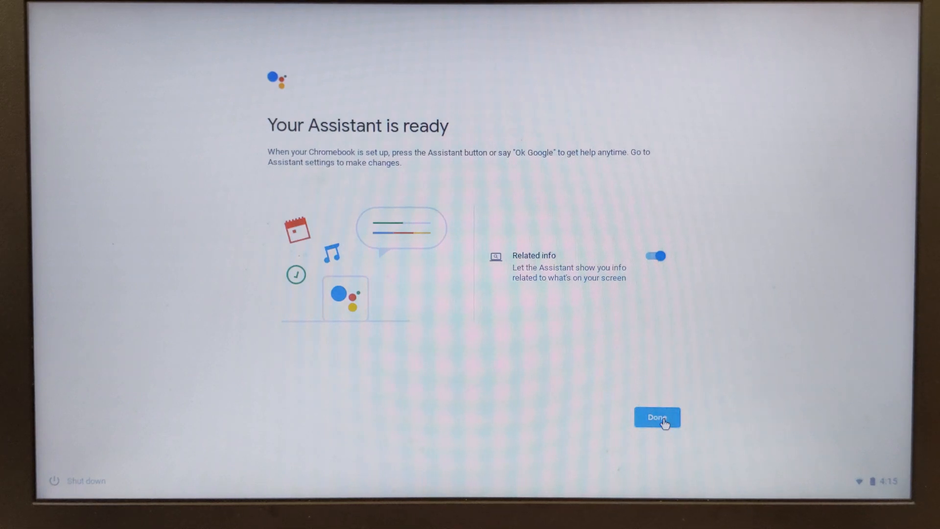
{"action": "left_click", "coordinate": [657, 418]}
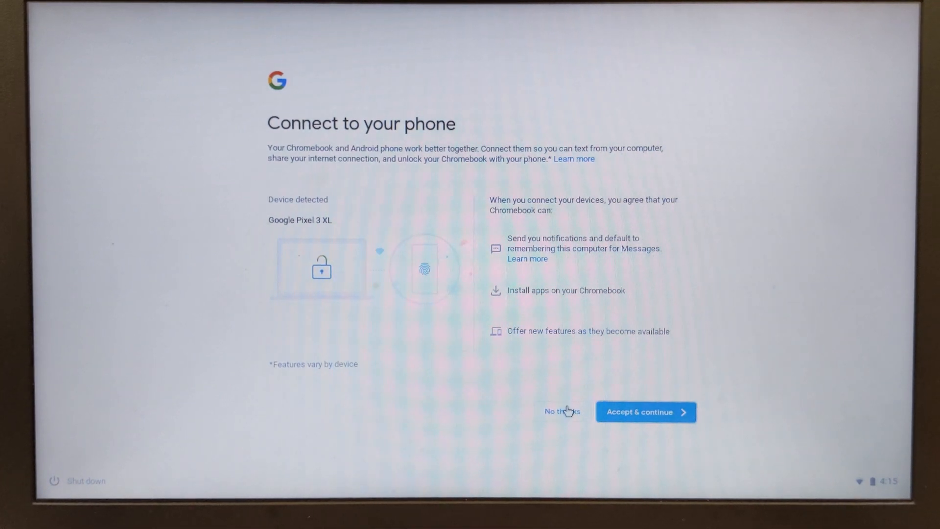
{"action": "left_click", "coordinate": [645, 413]}
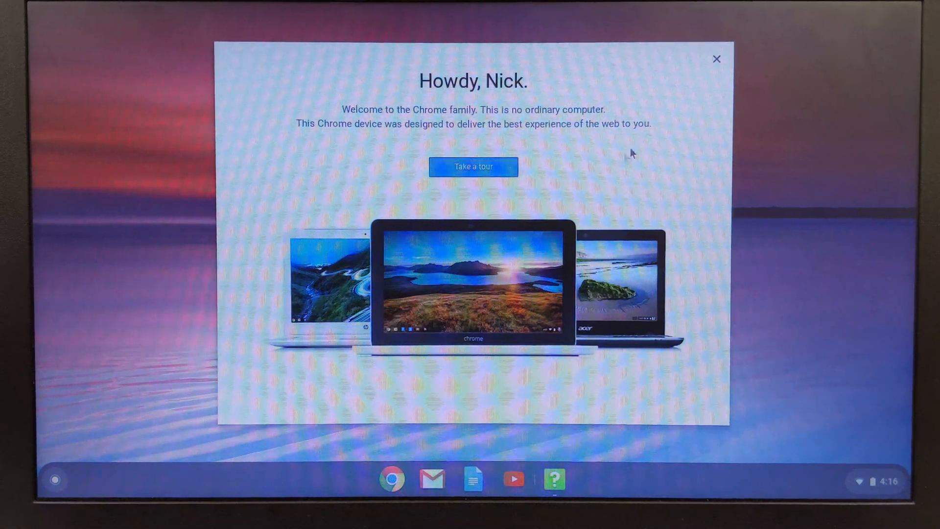
Dismiss the welcome greeting and reopen Chrome OS Settings from quick settings
{"action": "left_click", "coordinate": [717, 59]}
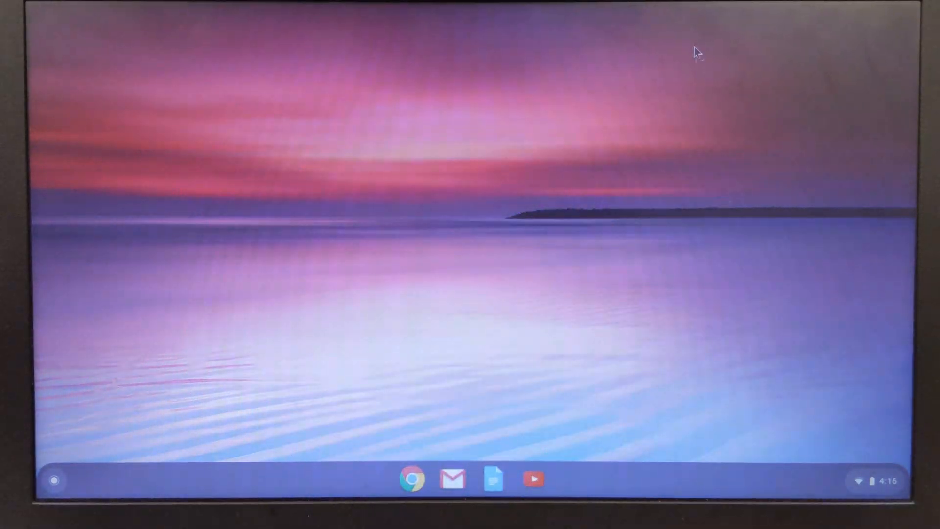
{"action": "mouse_move", "coordinate": [825, 494]}
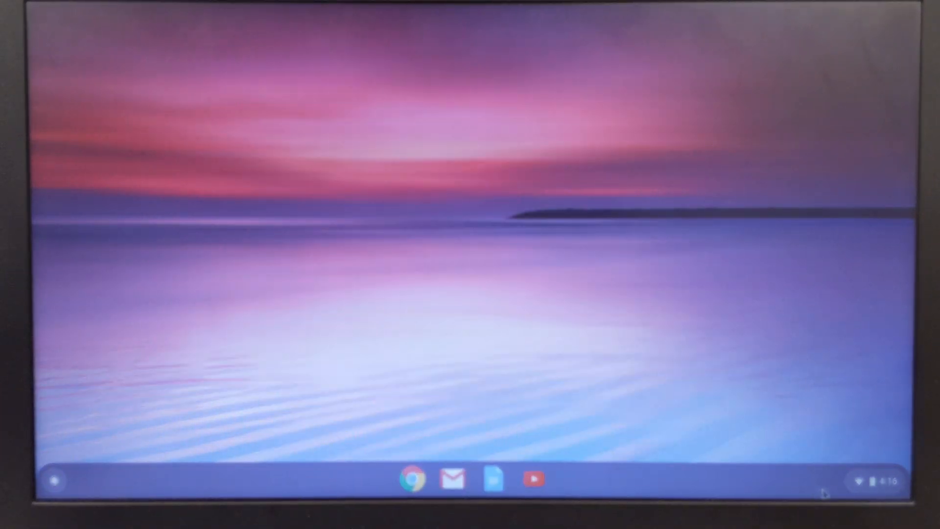
{"action": "left_click", "coordinate": [875, 481]}
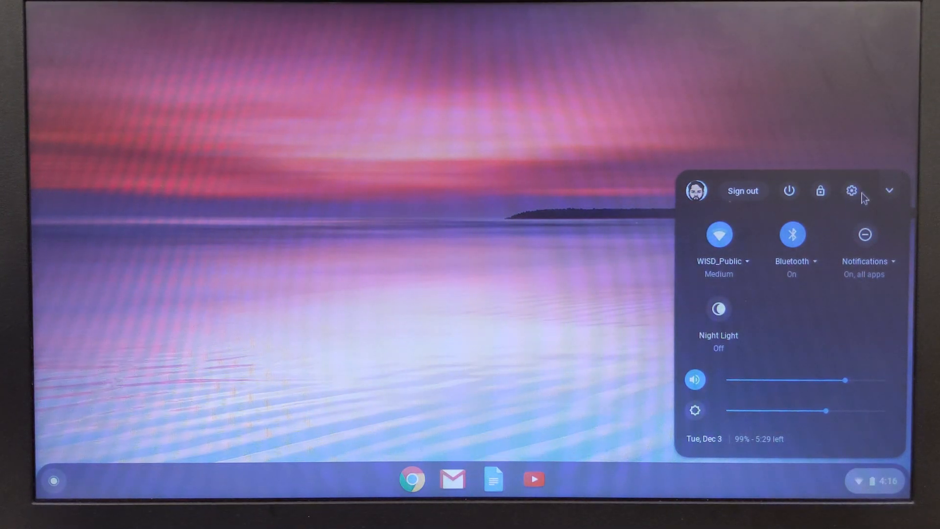
{"action": "left_click", "coordinate": [851, 191]}
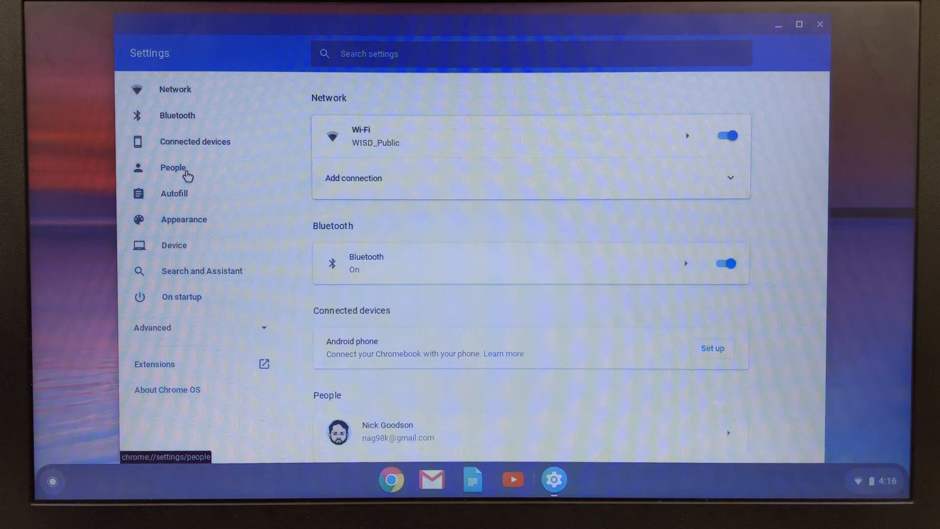
In Manage other people, turn Guest browsing off and restrict sign-in to the listed users
{"action": "left_click", "coordinate": [173, 167]}
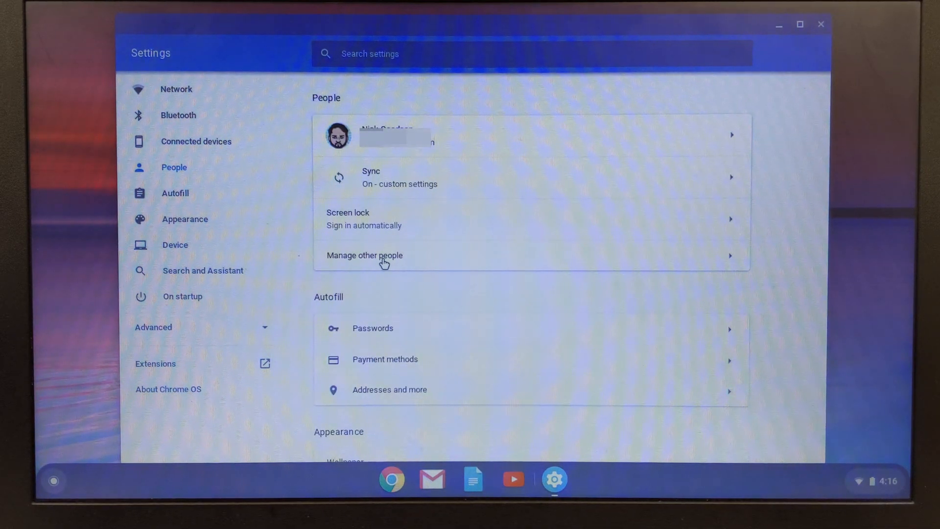
{"action": "left_click", "coordinate": [364, 255]}
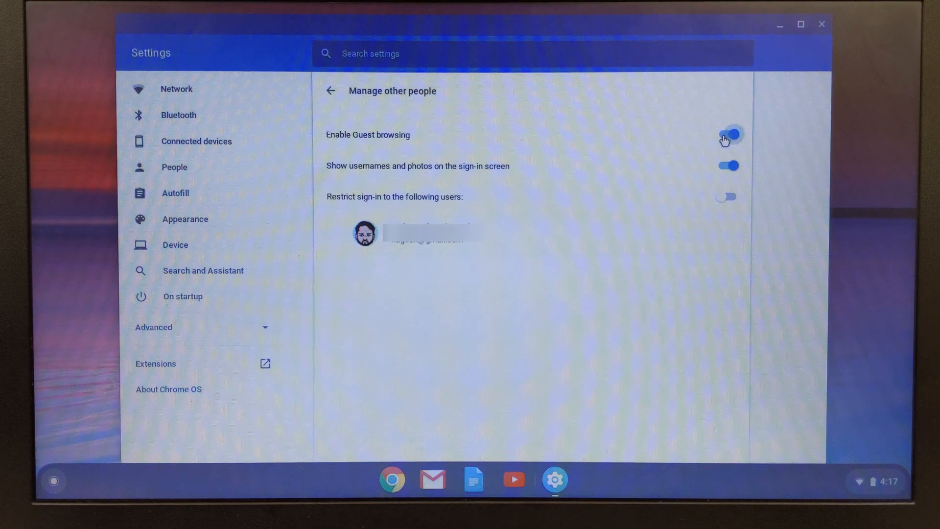
{"action": "left_click", "coordinate": [728, 134]}
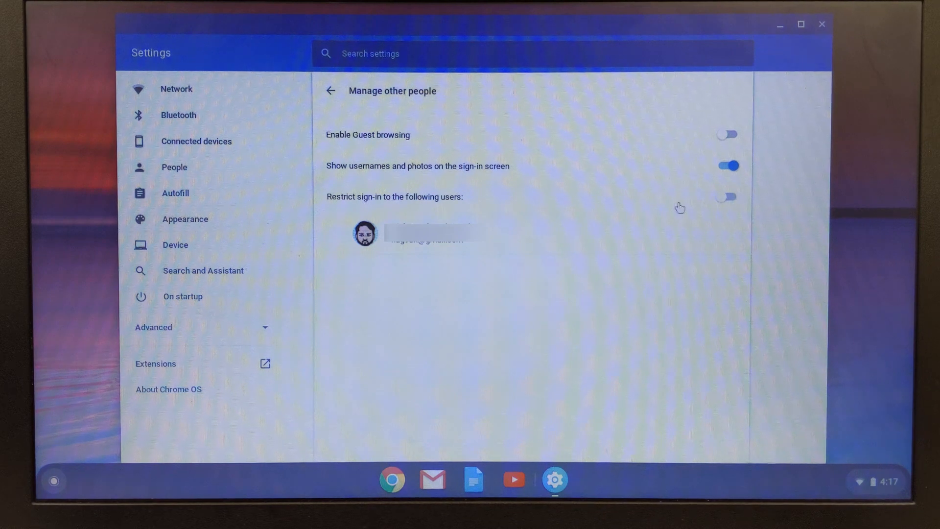
{"action": "mouse_move", "coordinate": [408, 203]}
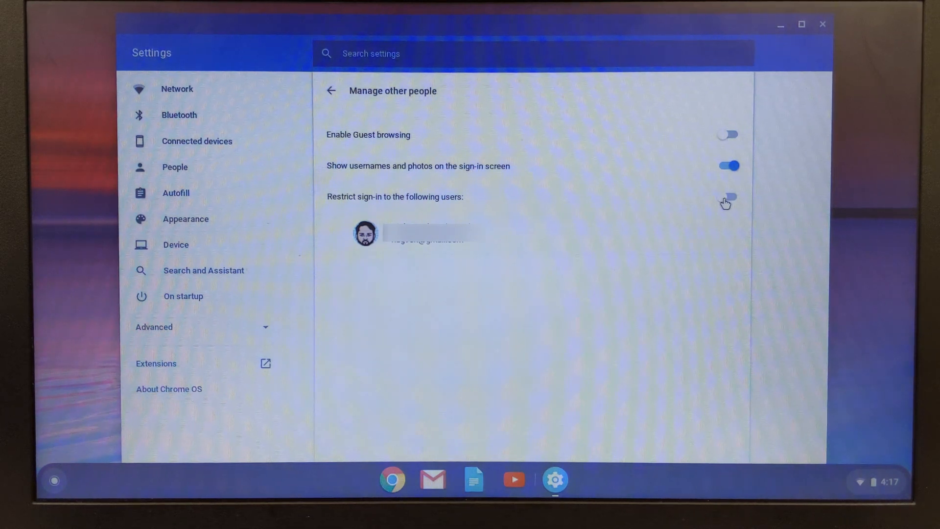
{"action": "left_click", "coordinate": [728, 197]}
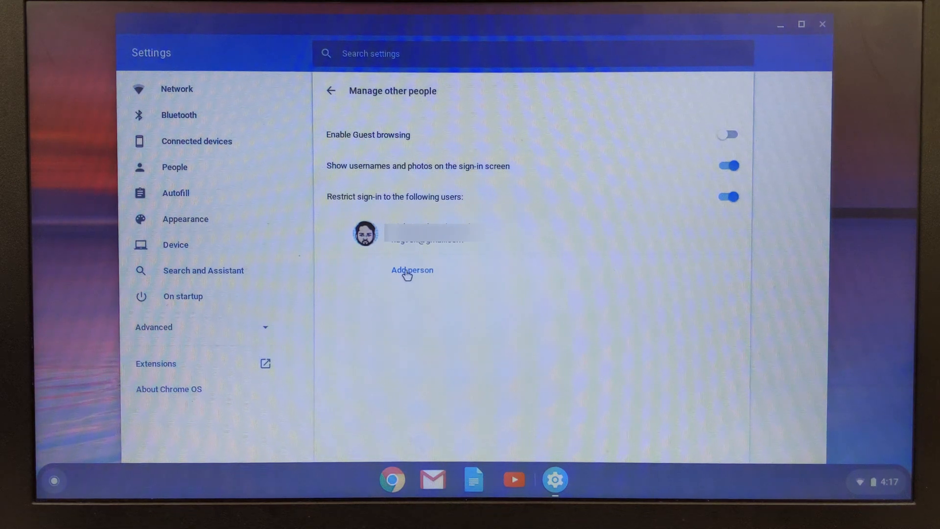
{"action": "left_click", "coordinate": [411, 270]}
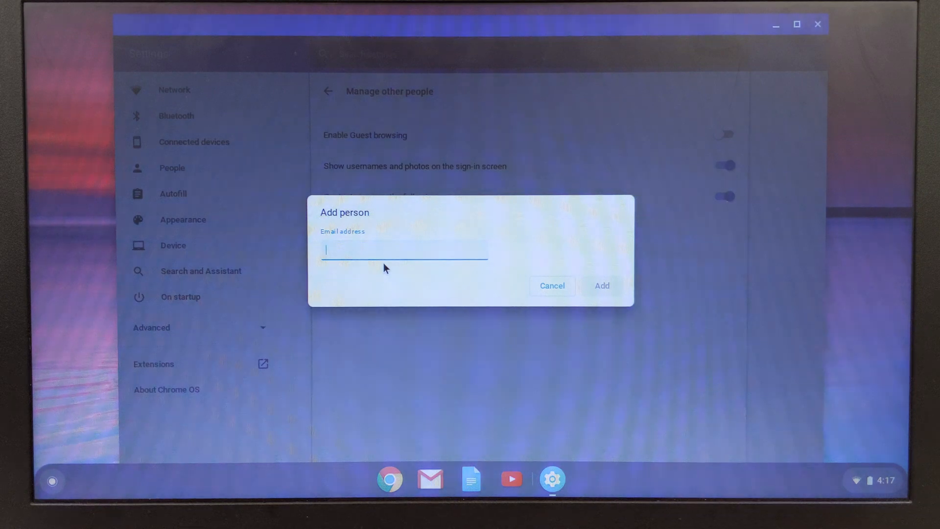
{"action": "type", "text": "goodson"}
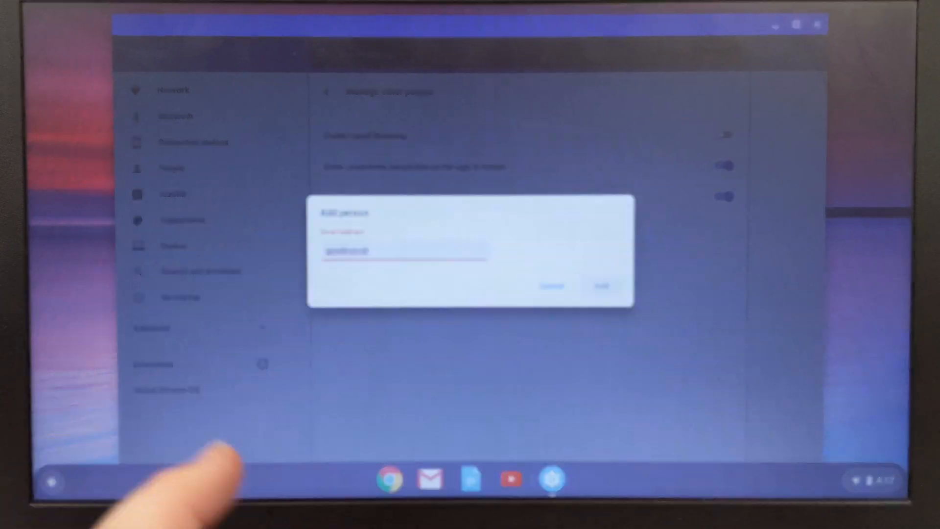
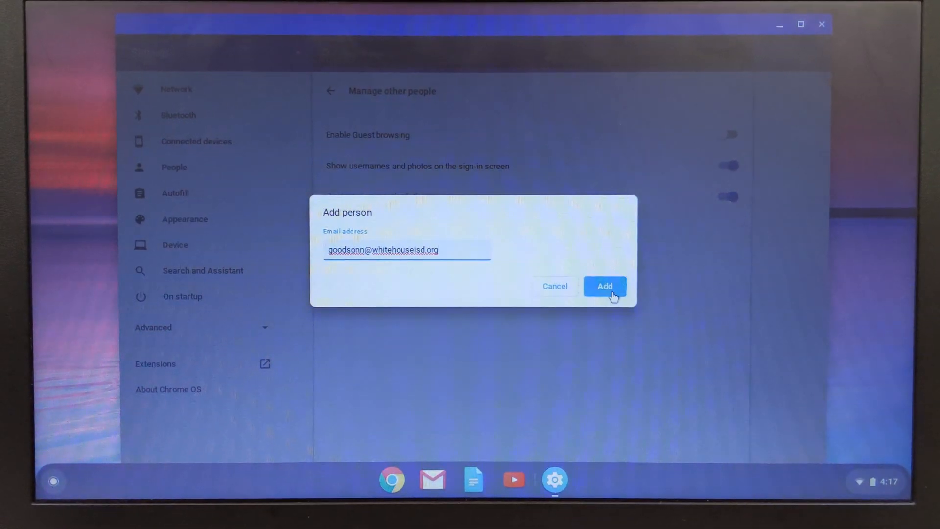
{"action": "left_click", "coordinate": [604, 286]}
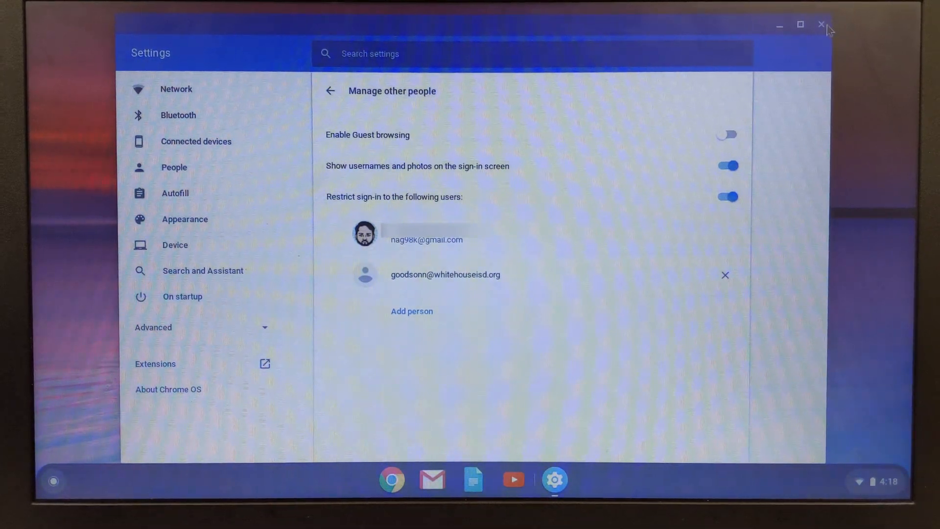
Close Settings, sign out via the status tray, and choose Add Person on the login screen
{"action": "left_click", "coordinate": [821, 24]}
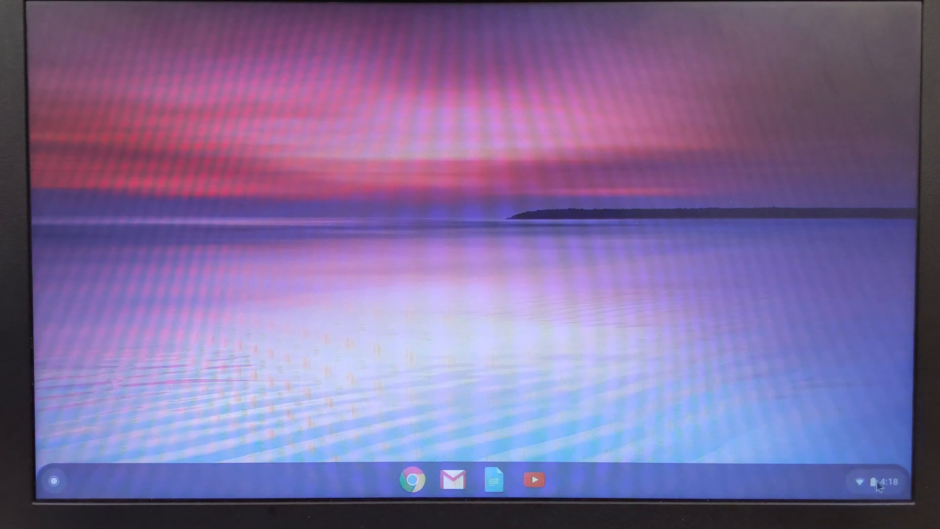
{"action": "left_click", "coordinate": [885, 482]}
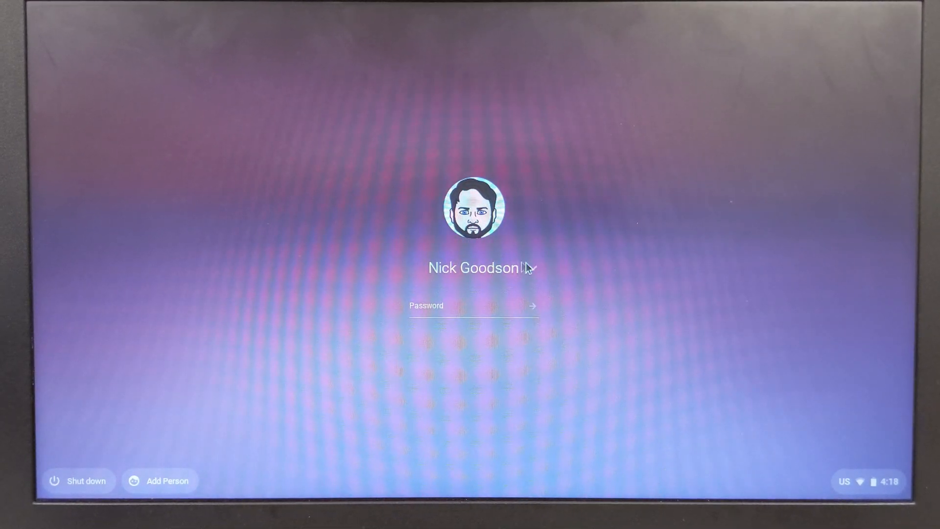
{"action": "left_click", "coordinate": [532, 267]}
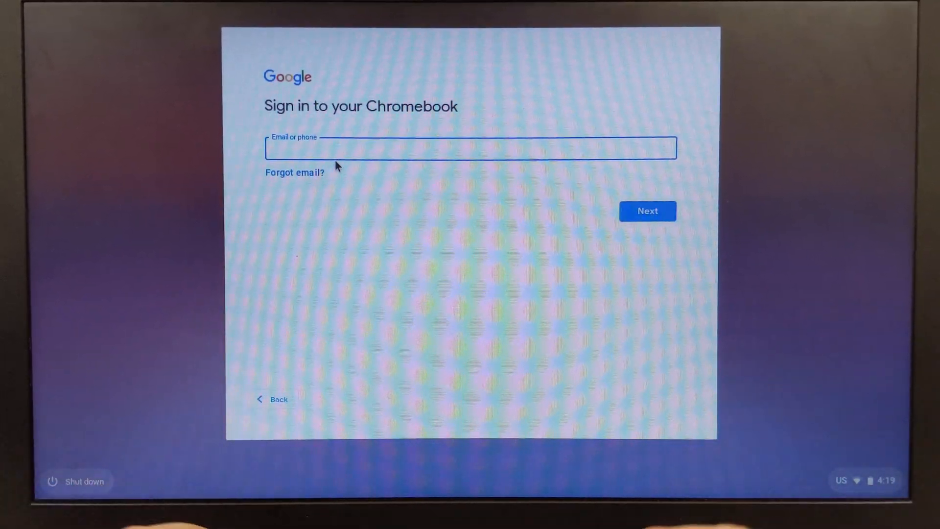
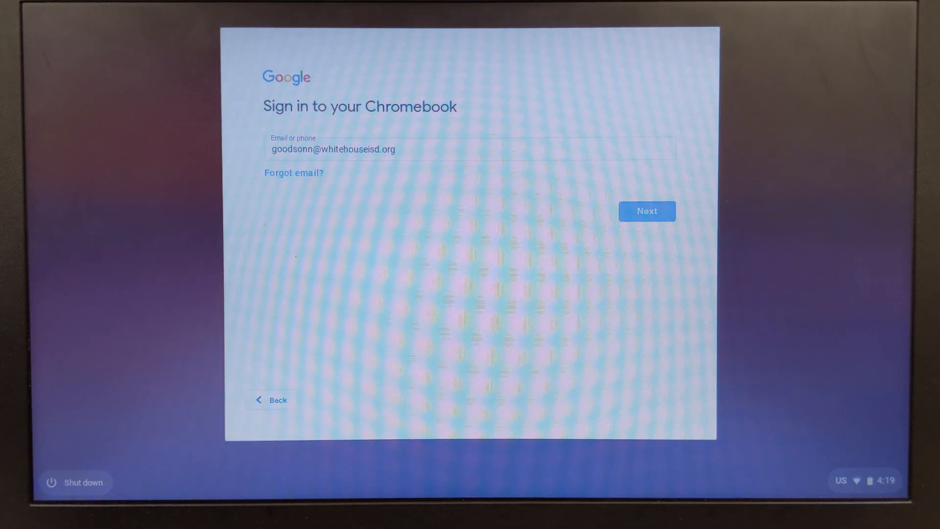
Enter the child's school email on the sign-in page and submit it with Next
{"action": "left_click", "coordinate": [647, 211]}
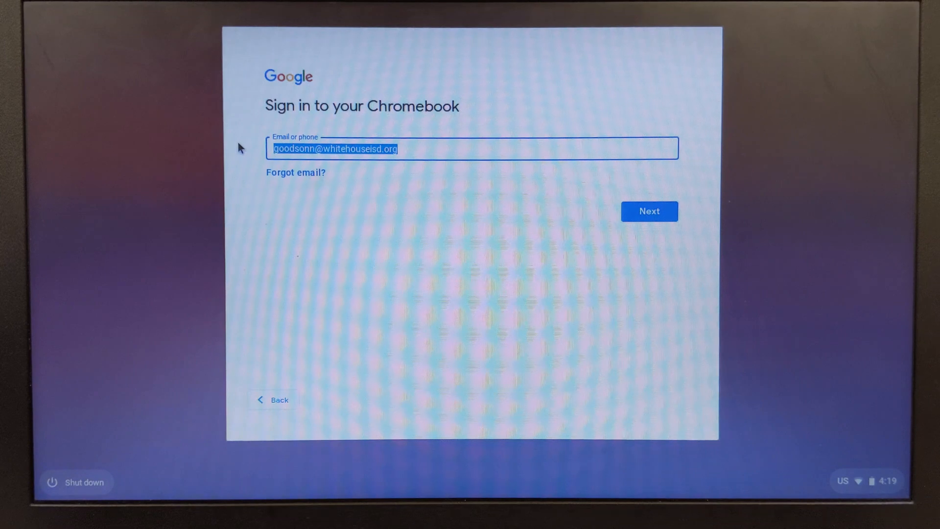
Submit a made-up address (aergbaerbaerbta.co) to confirm sign-in reports no Google Account found
{"action": "type", "text": "aergaergaer@"}
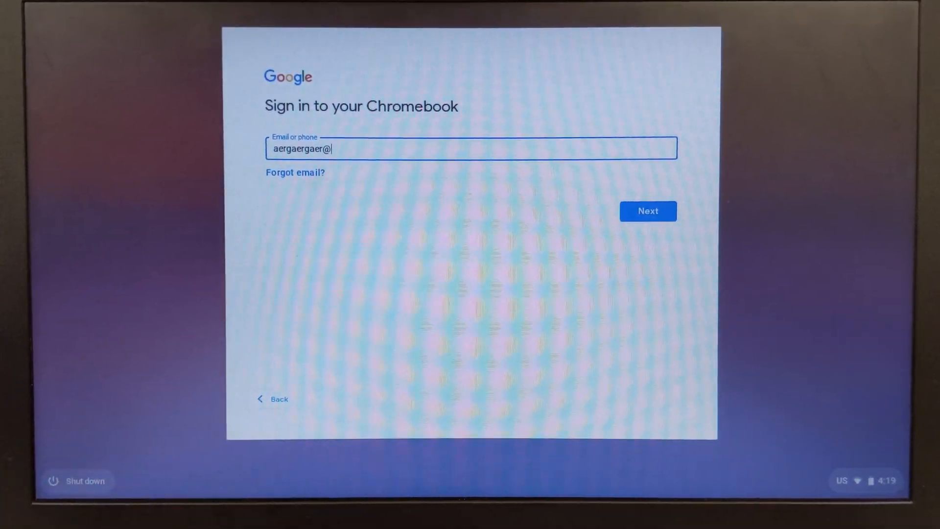
{"action": "type", "text": "aergbaerbaerbta.com"}
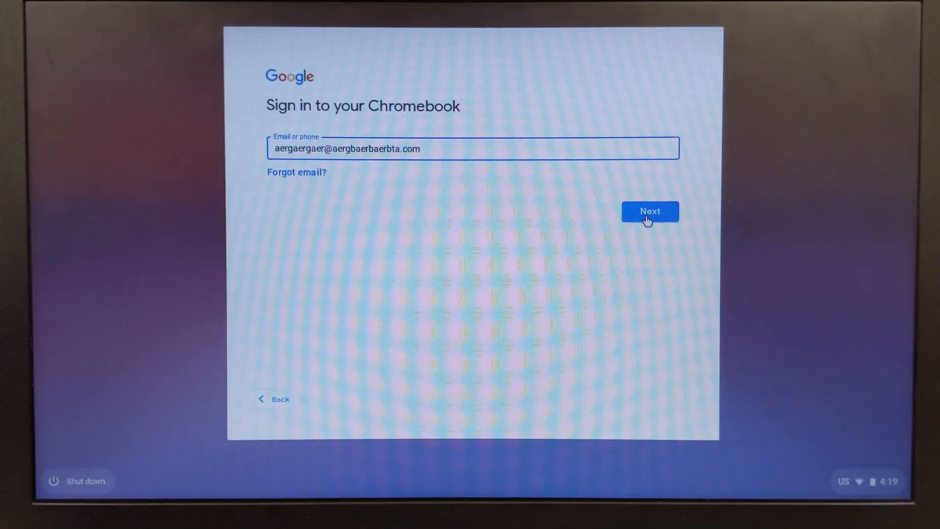
{"action": "left_click", "coordinate": [650, 212]}
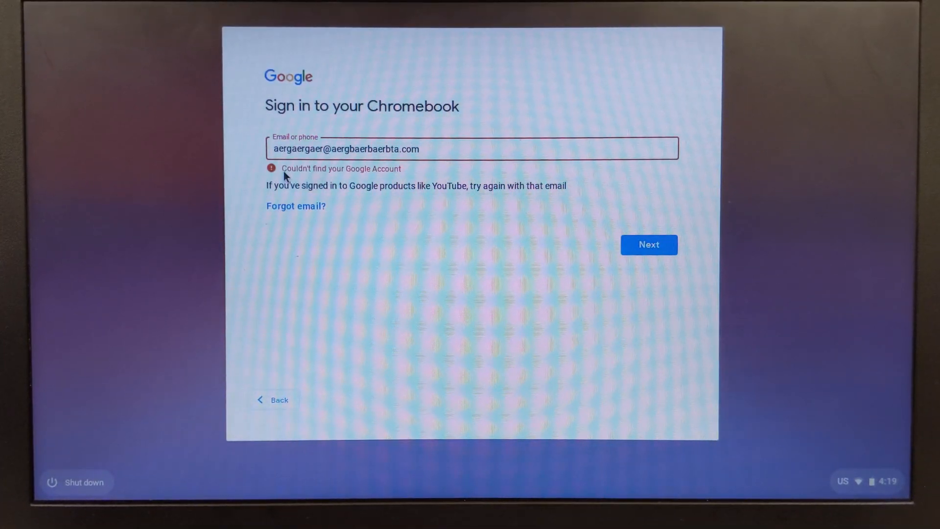